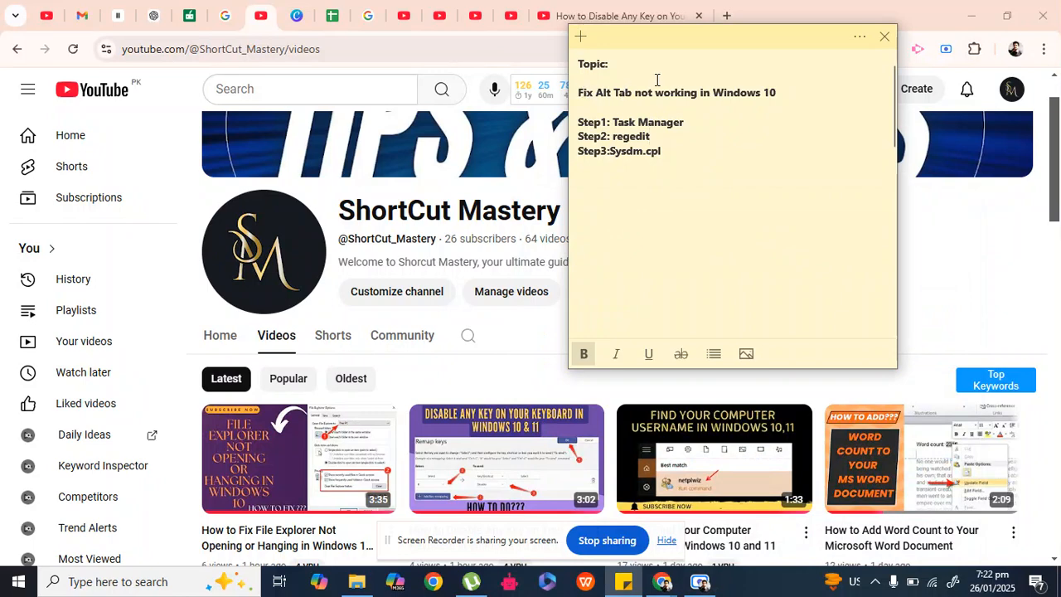
mouse_move(709, 110)
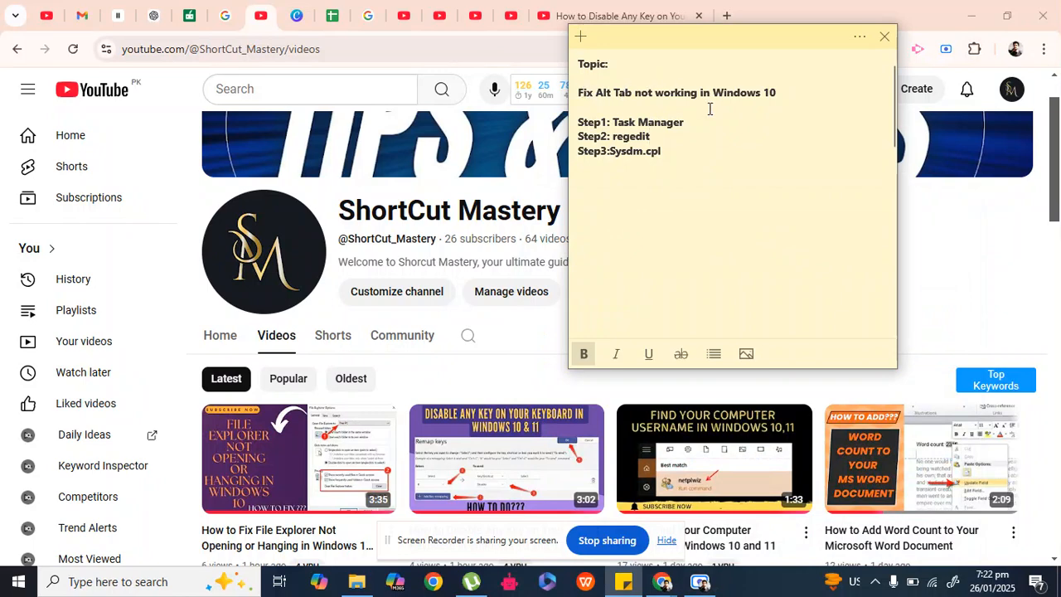
- Restart Windows Explorer from Task Manager, then close Task Manager to return to the desktop
left_click(884, 37)
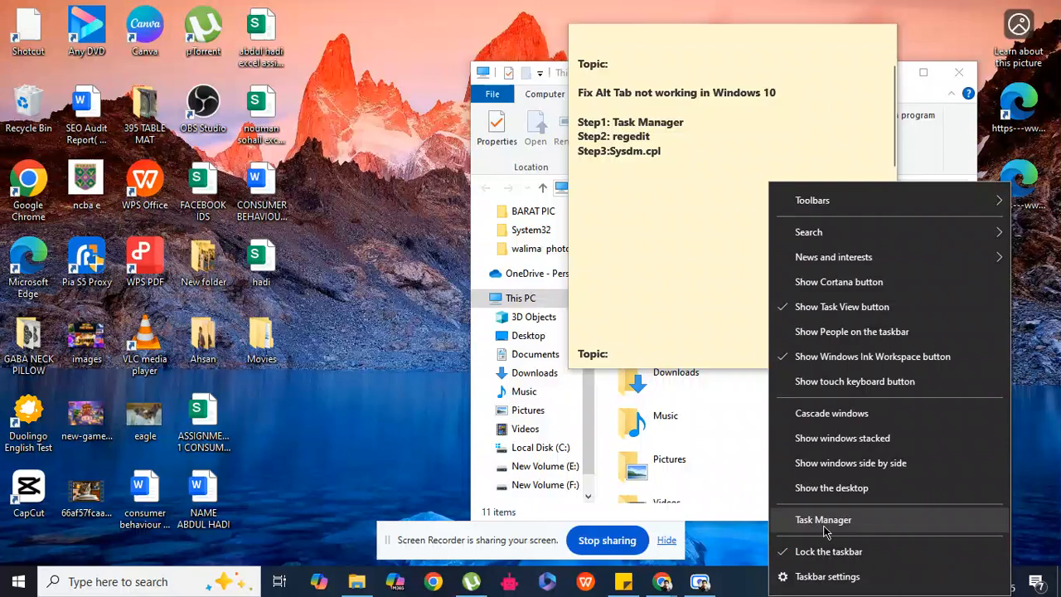
left_click(822, 521)
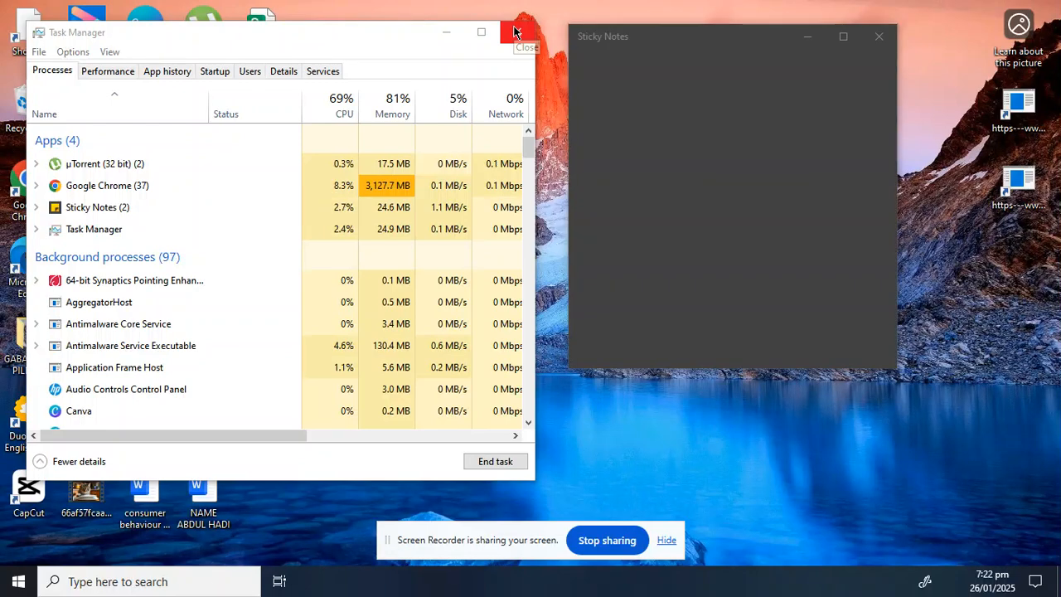
left_click(514, 33)
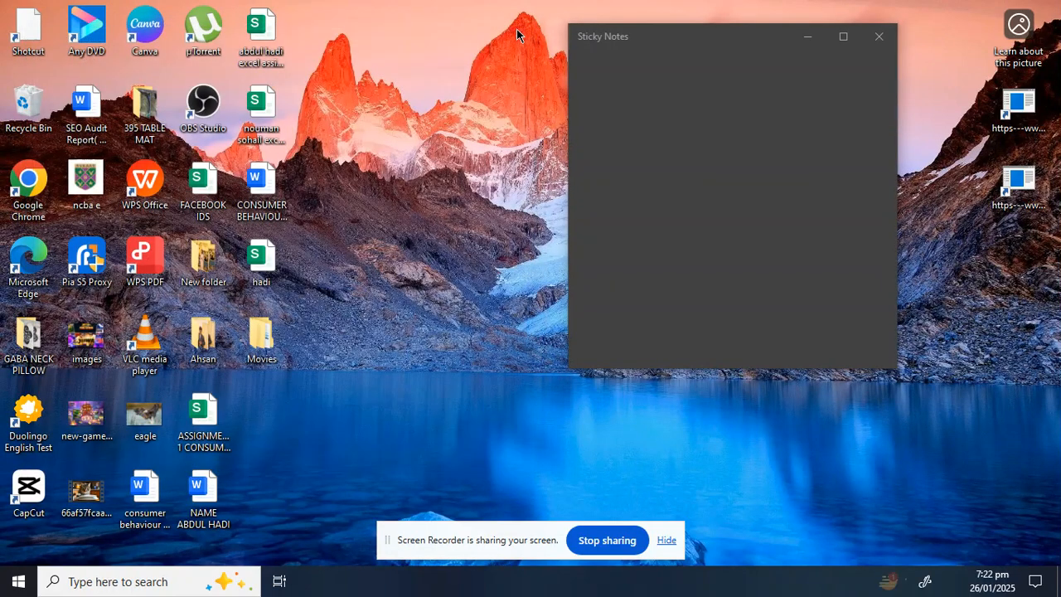
- Refresh the desktop and launch Registry Editor via the taskbar search for 'rege'
right_click(517, 35)
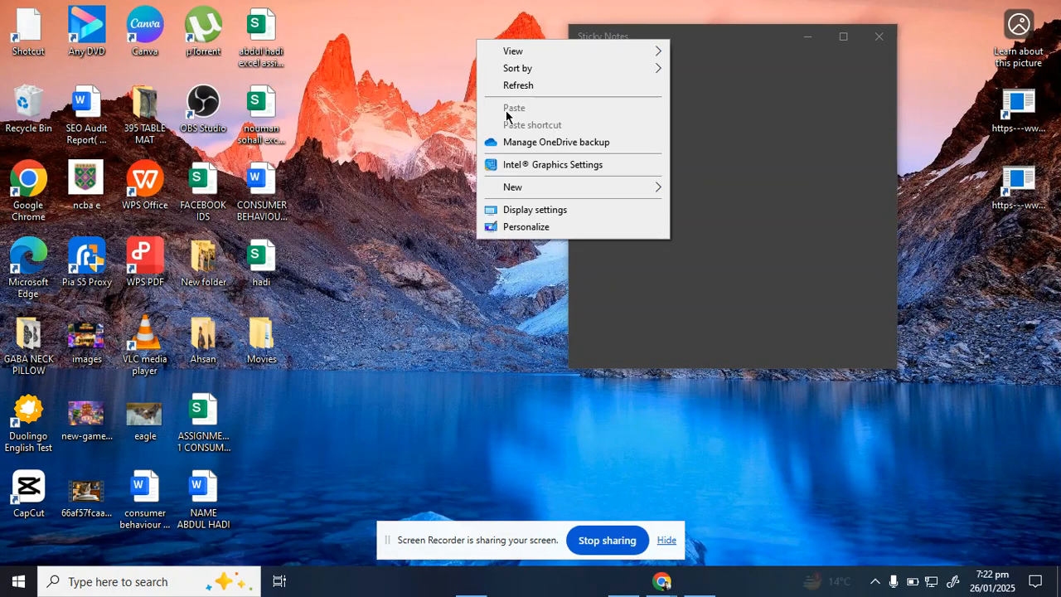
left_click(511, 99)
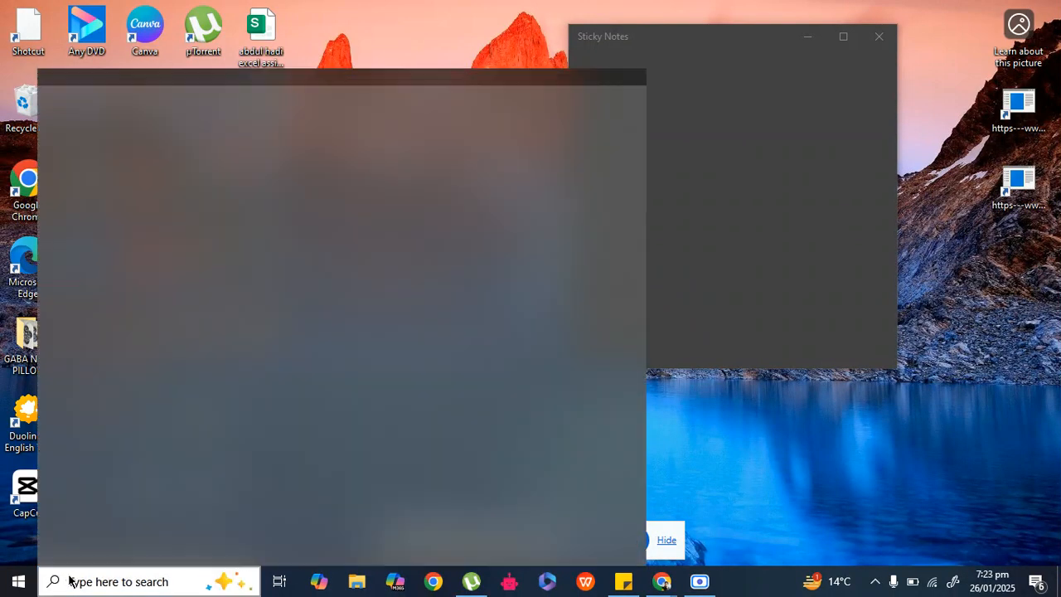
type("rege")
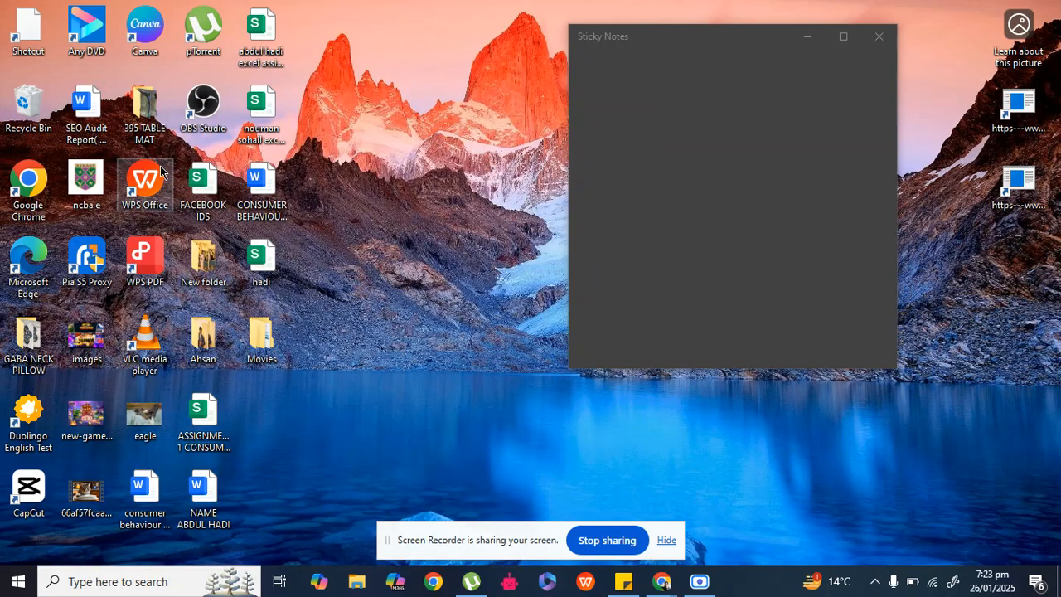
left_click(737, 580)
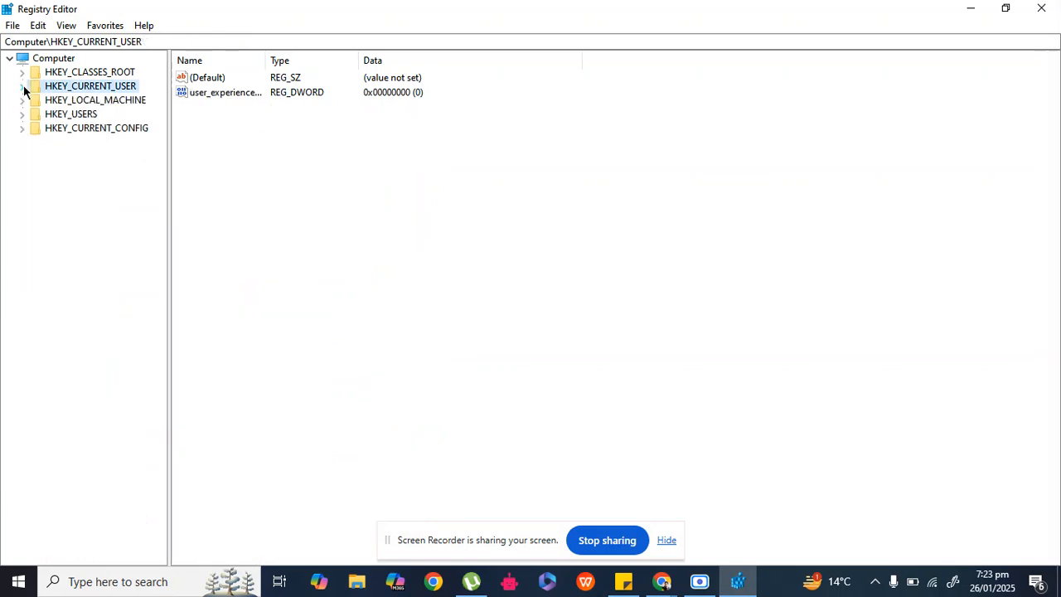
- Navigate to HKEY_CURRENT_USER\Control Panel\Desktop and select the ForegroundLockTimeout value
left_click(23, 86)
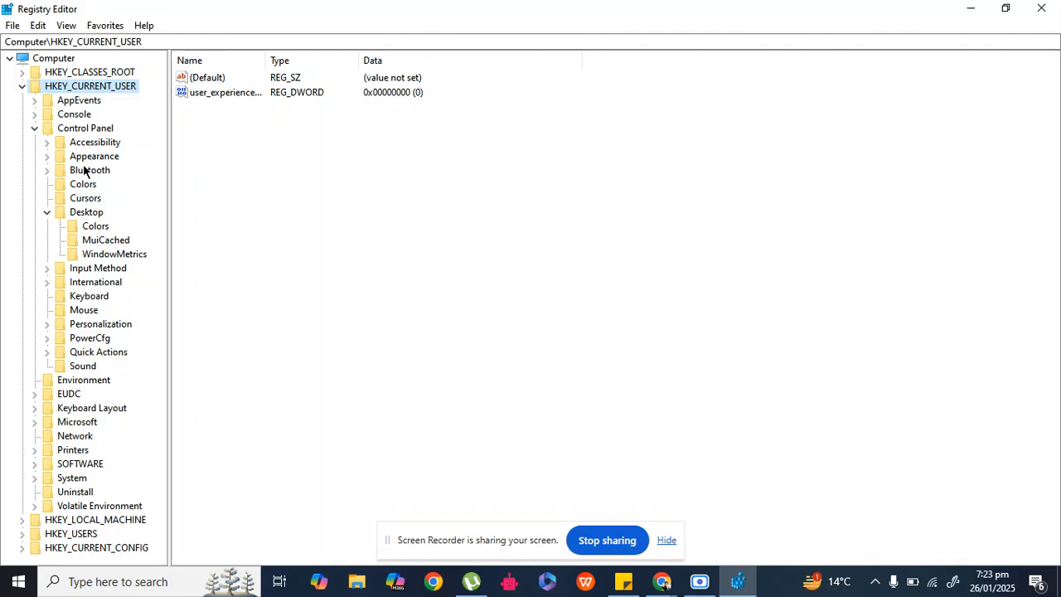
left_click(86, 212)
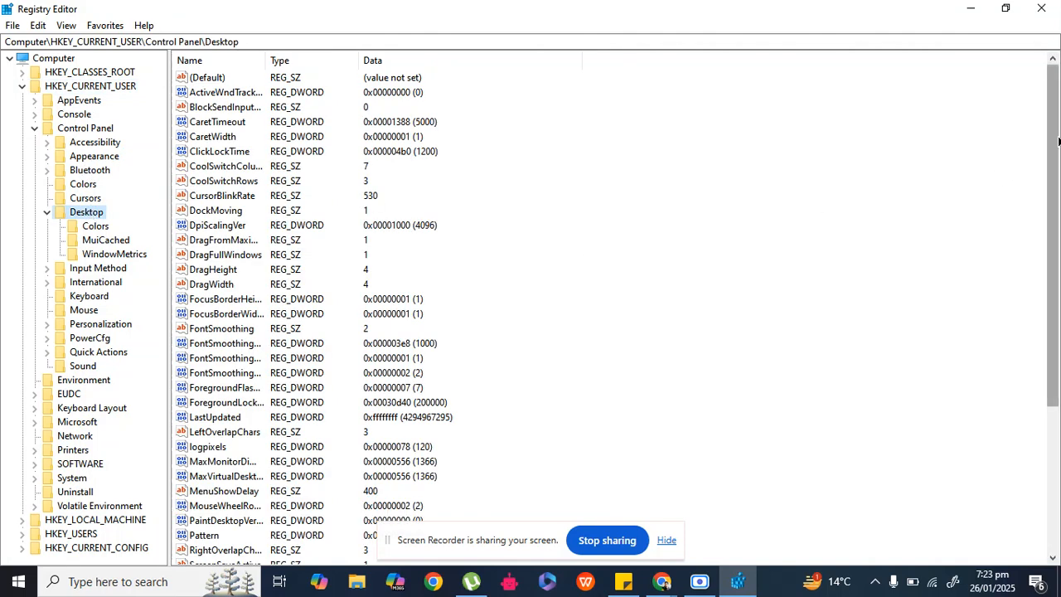
scroll("down", 3)
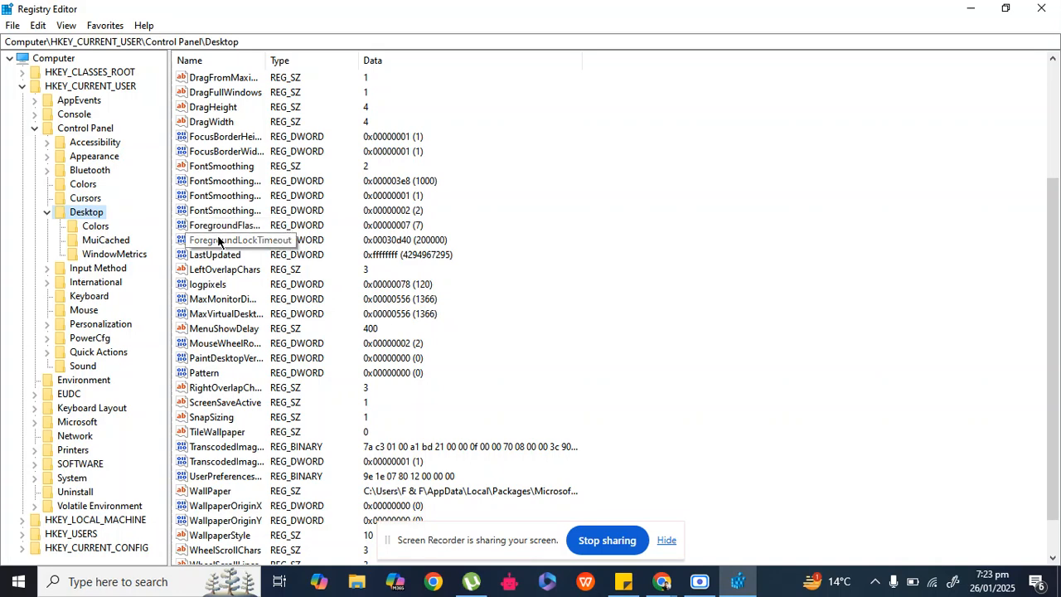
left_click(241, 239)
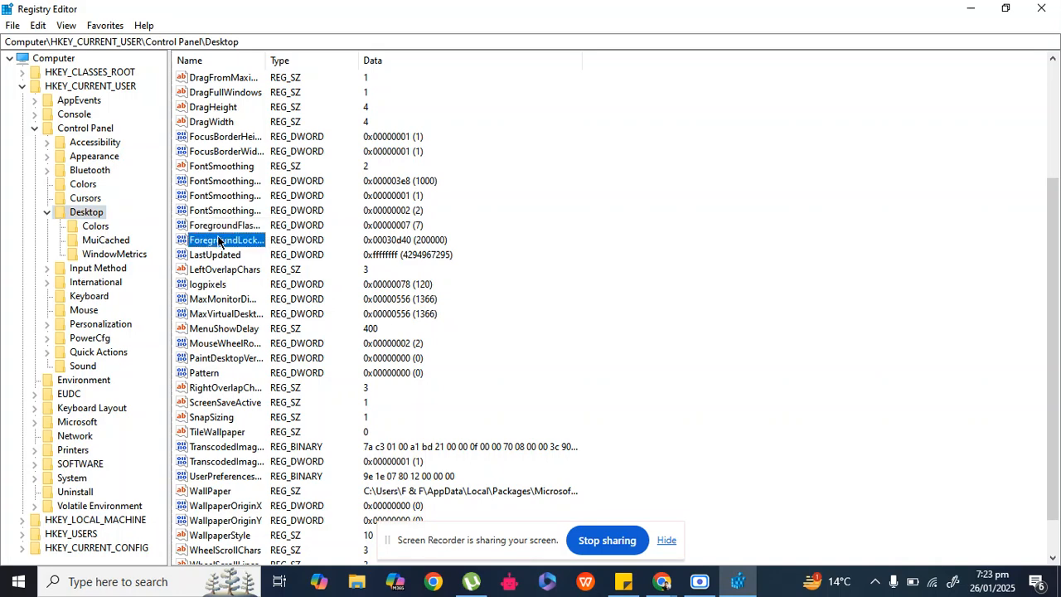
- Change ForegroundLockTimeout from 200000 to 0 in decimal and save it
double_click(224, 239)
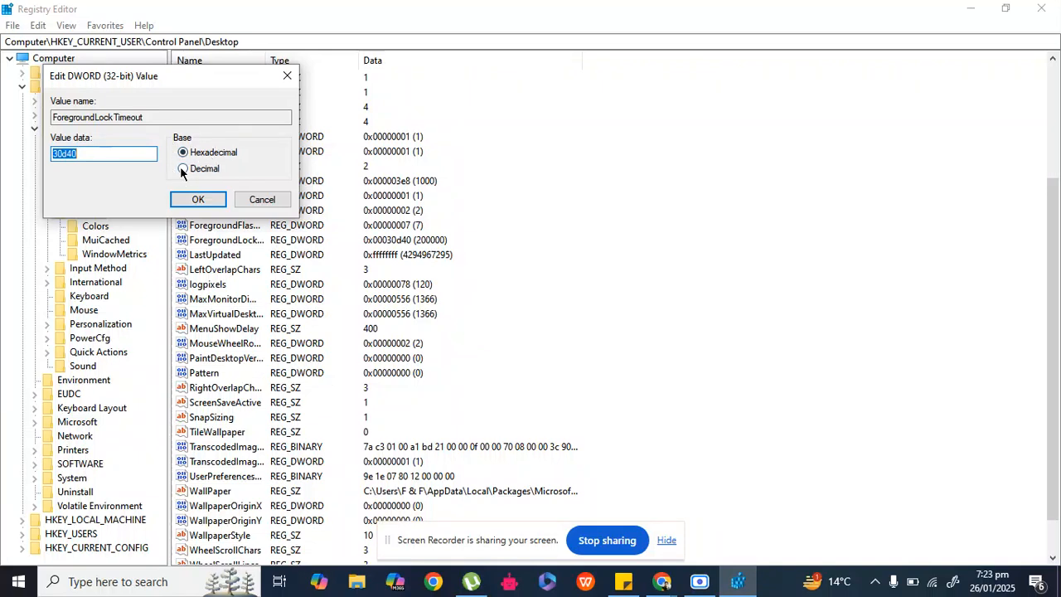
left_click(183, 169)
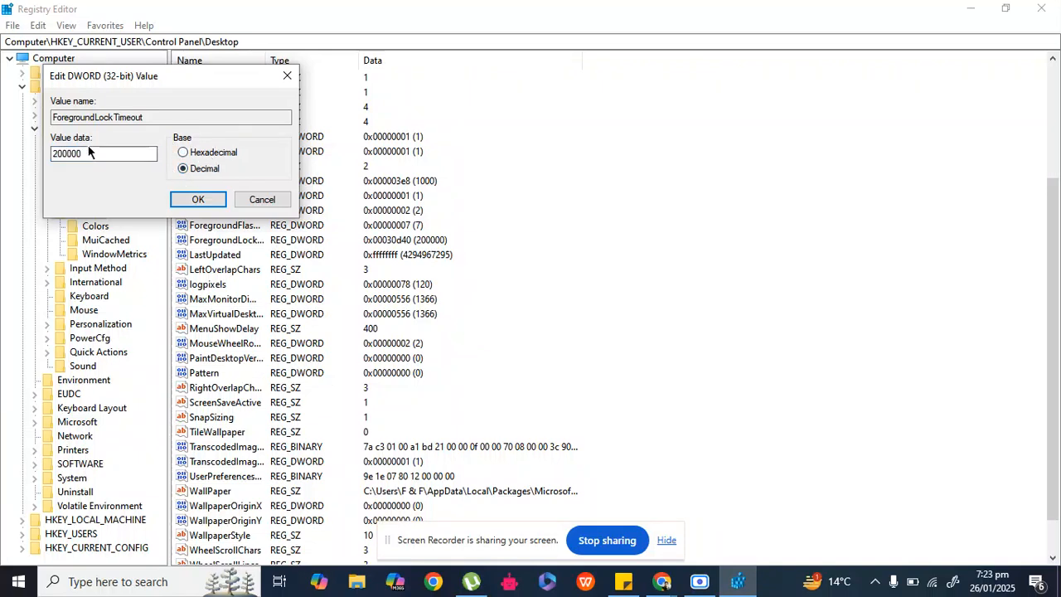
triple_click(102, 152)
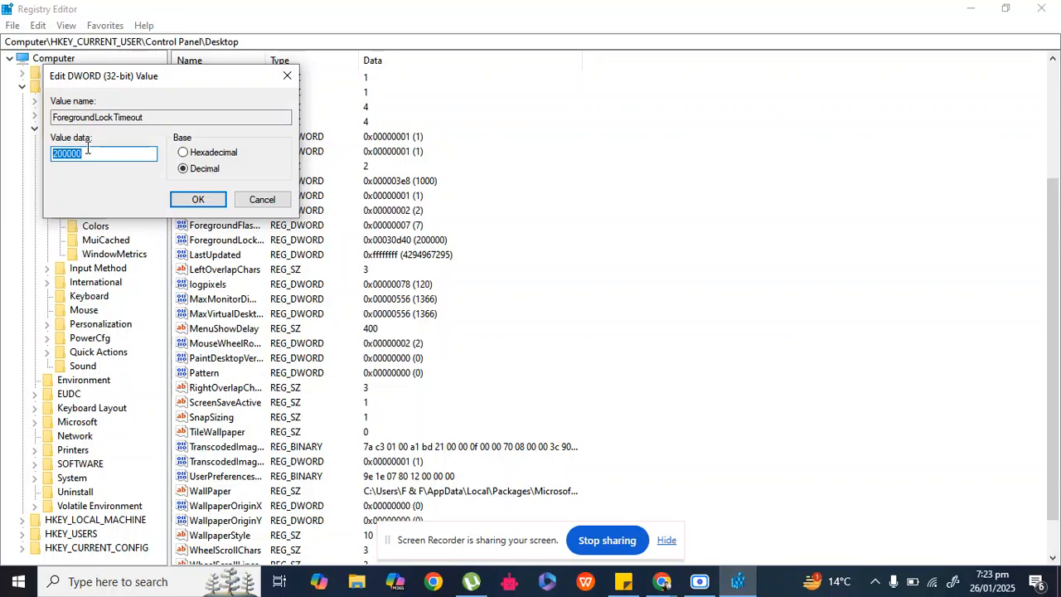
type("0")
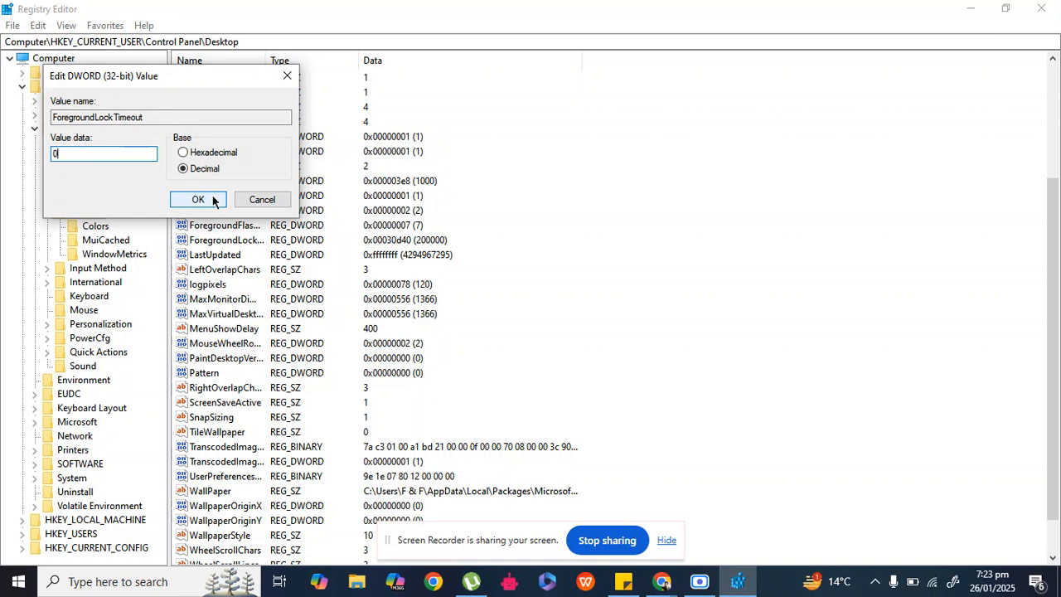
left_click(197, 199)
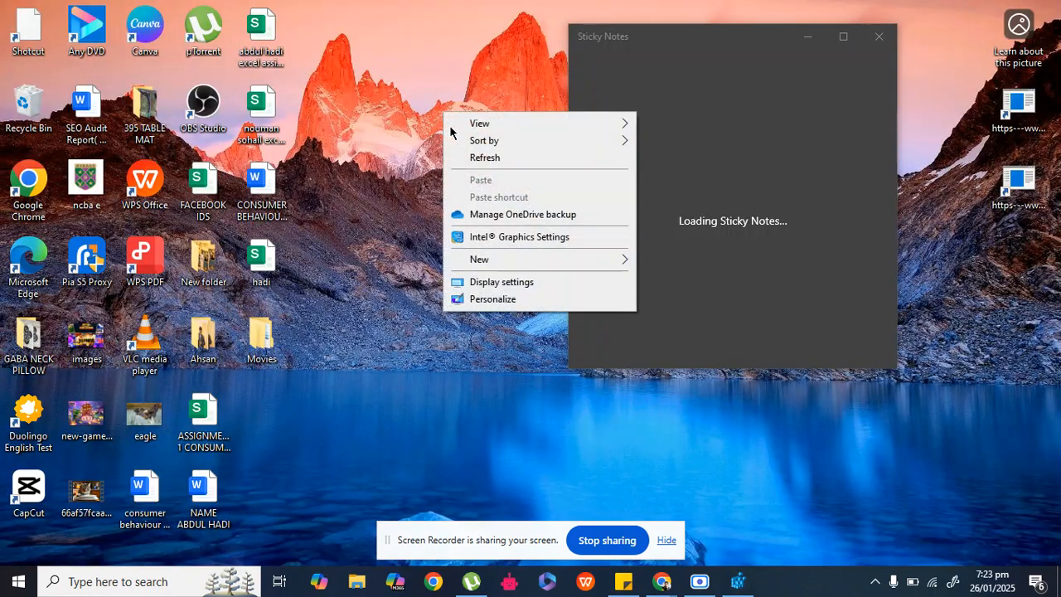
- Refresh the desktop and search for 'sysdm' to launch System Properties
left_click(122, 570)
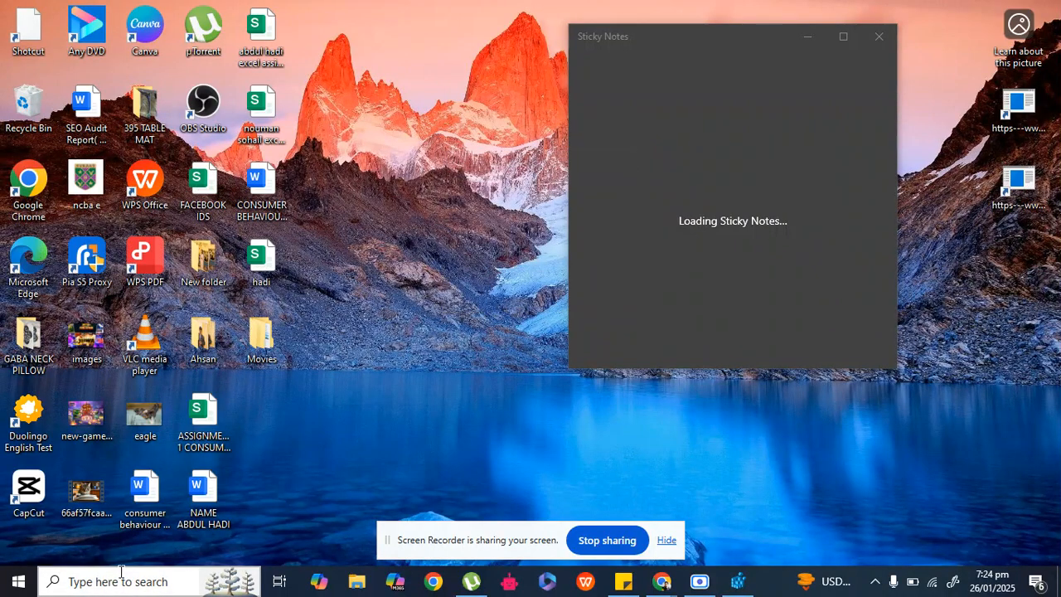
left_click(116, 580)
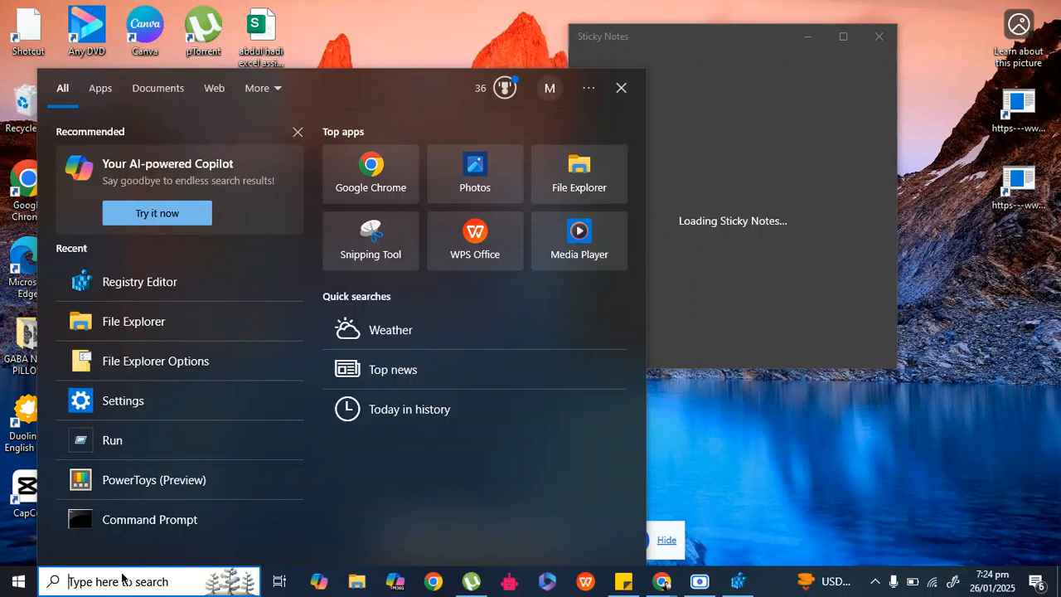
type("settings")
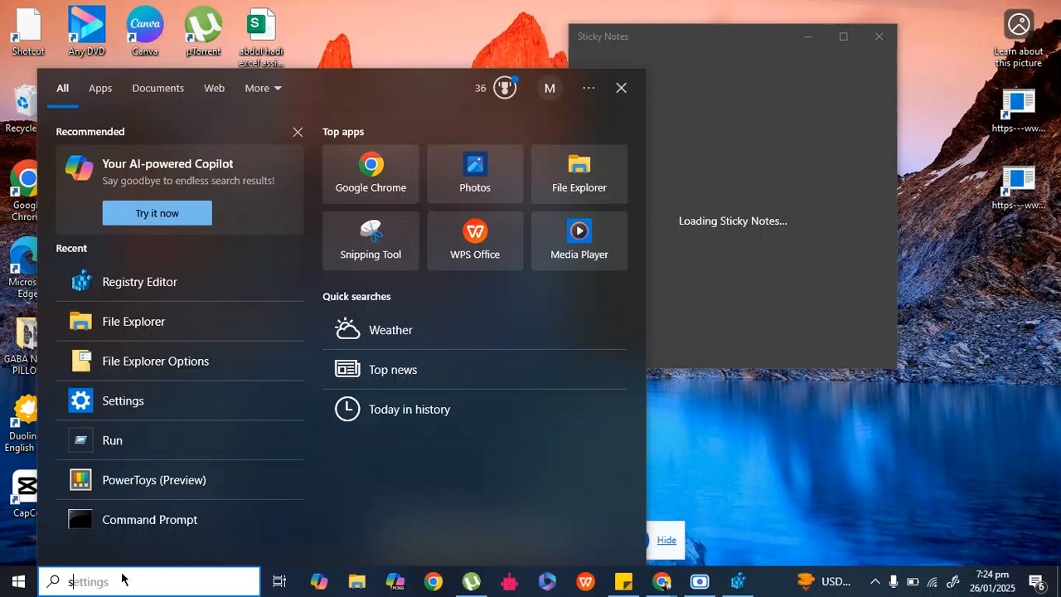
type("sysdm")
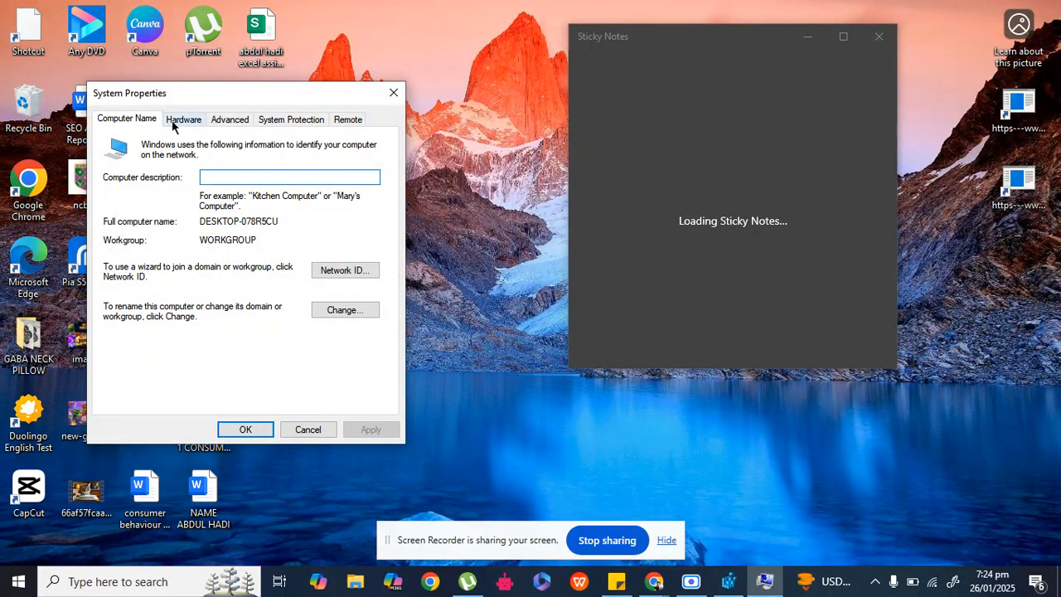
- Go to System Properties' Advanced settings and bring up the Performance Options
left_click(289, 175)
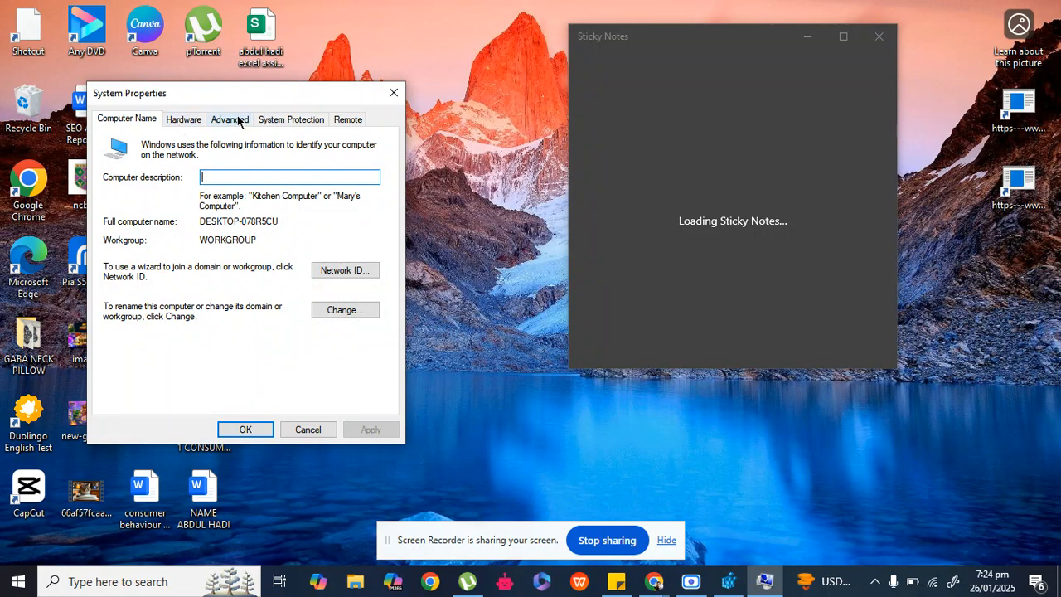
left_click(229, 120)
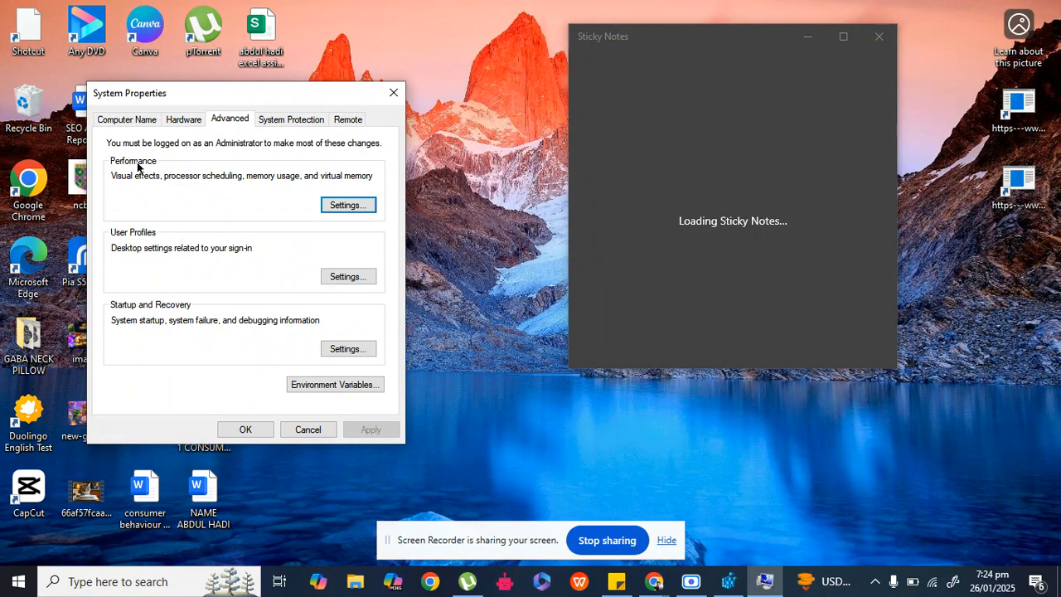
mouse_move(166, 169)
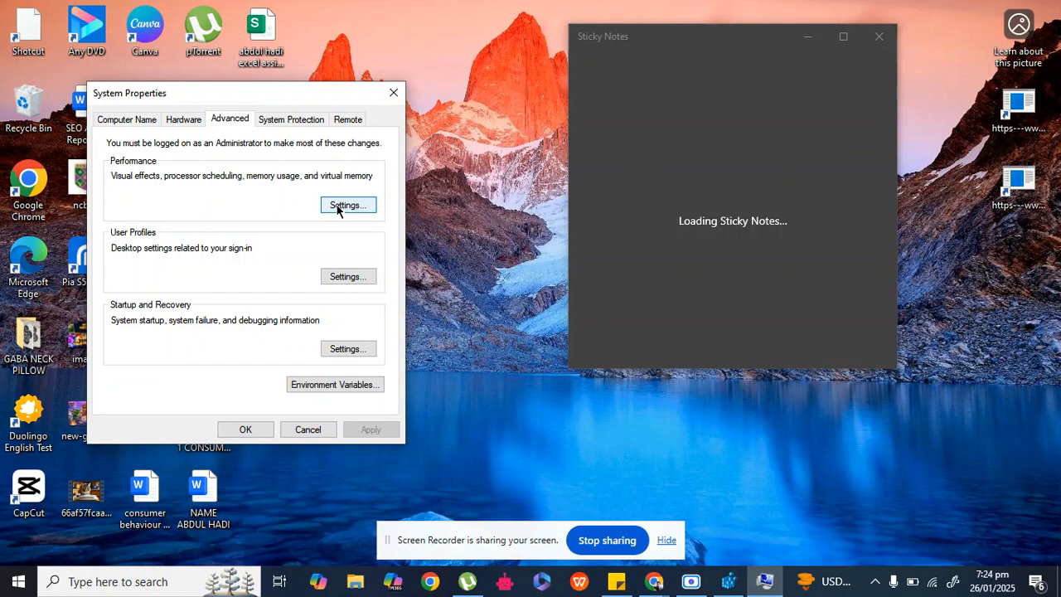
left_click(349, 205)
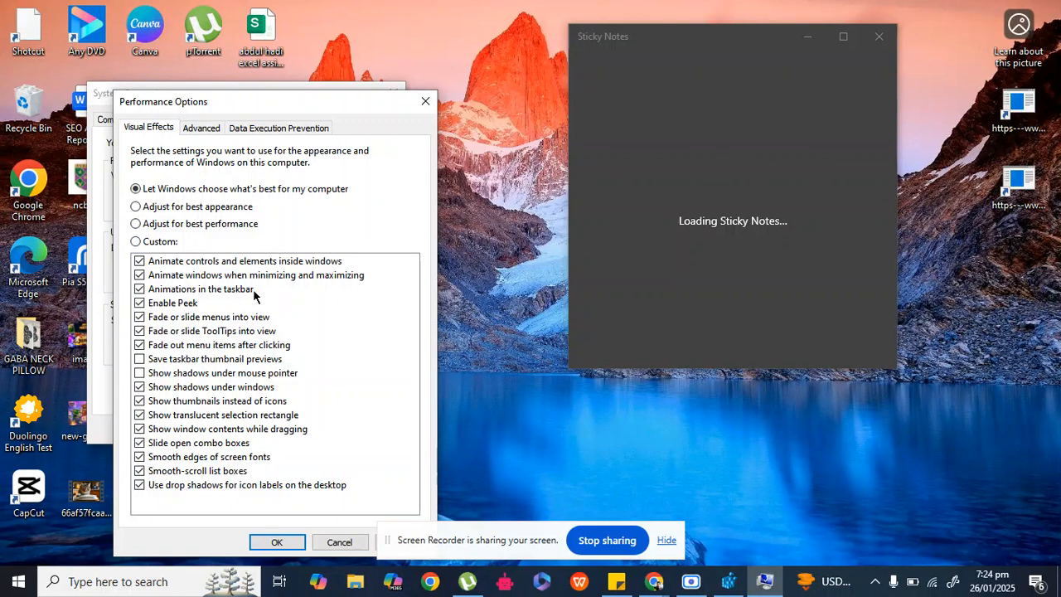
mouse_move(169, 302)
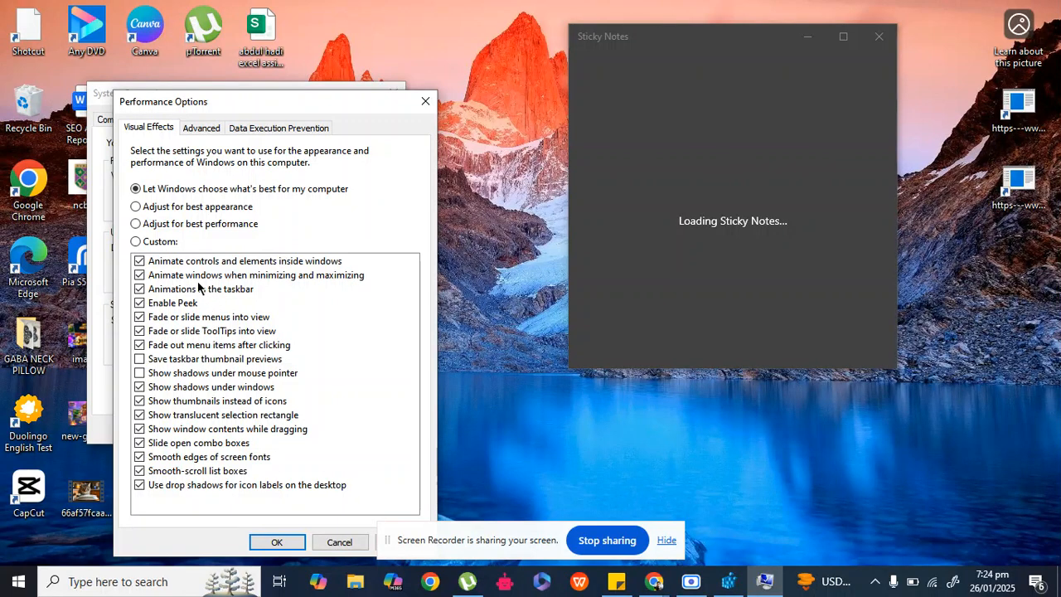
mouse_move(335, 101)
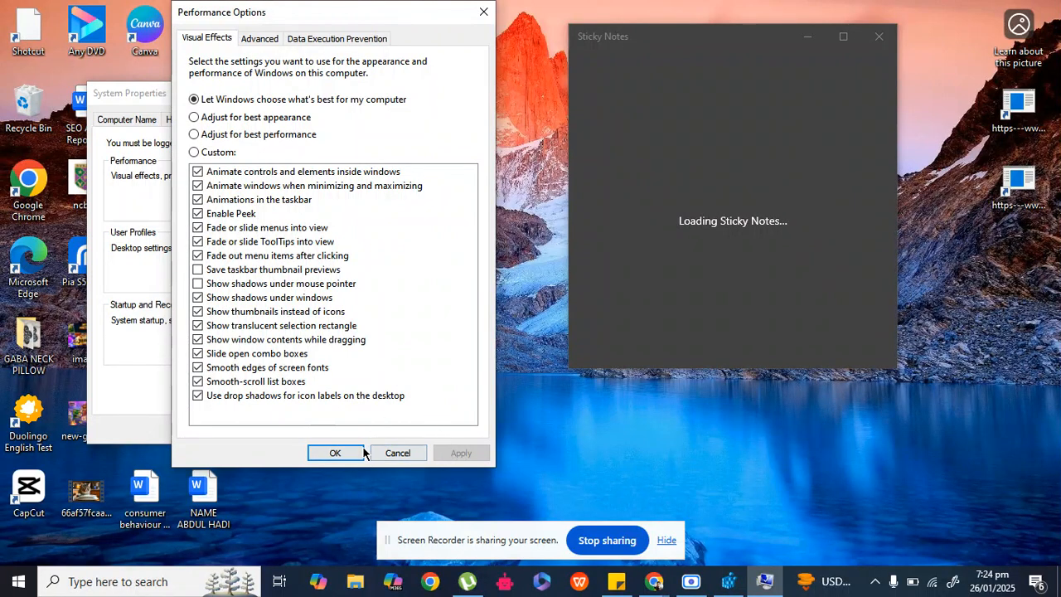
- Leave Enable Peek ticked, accept Visual Effects with OK and close System Properties
left_click(335, 452)
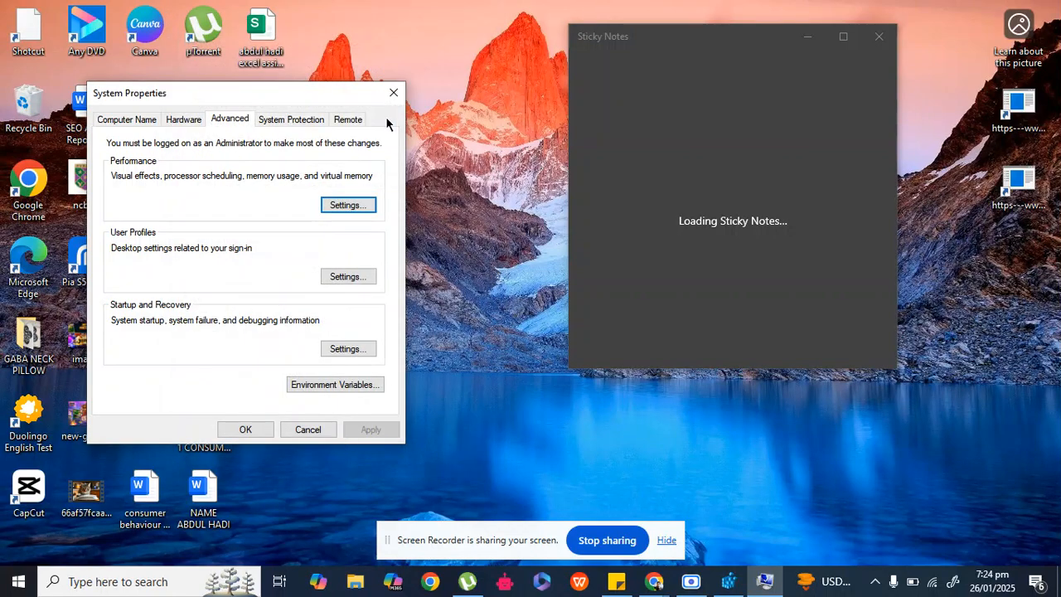
left_click(393, 93)
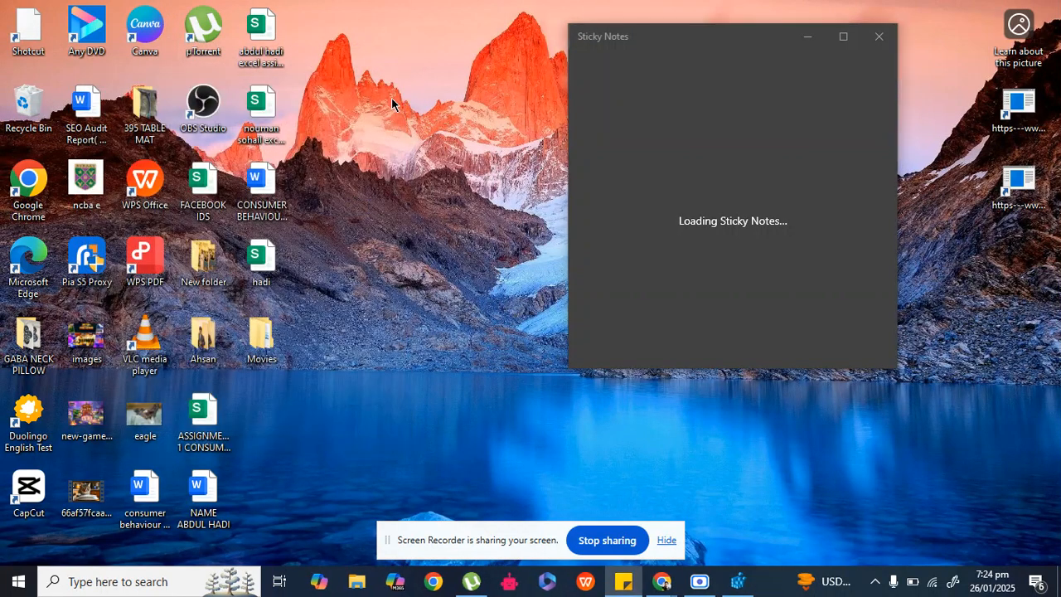
mouse_move(547, 421)
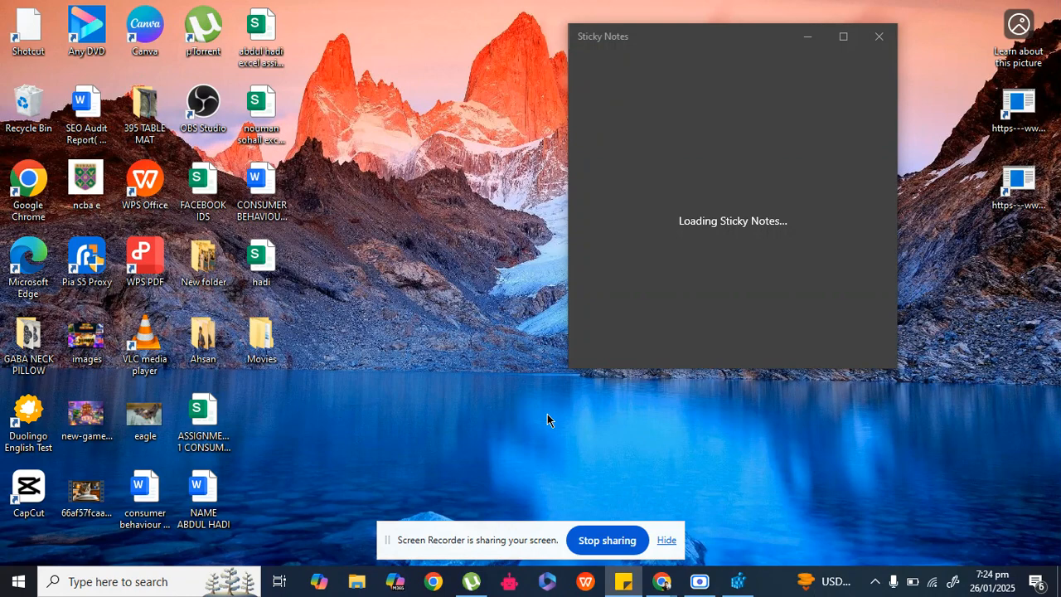